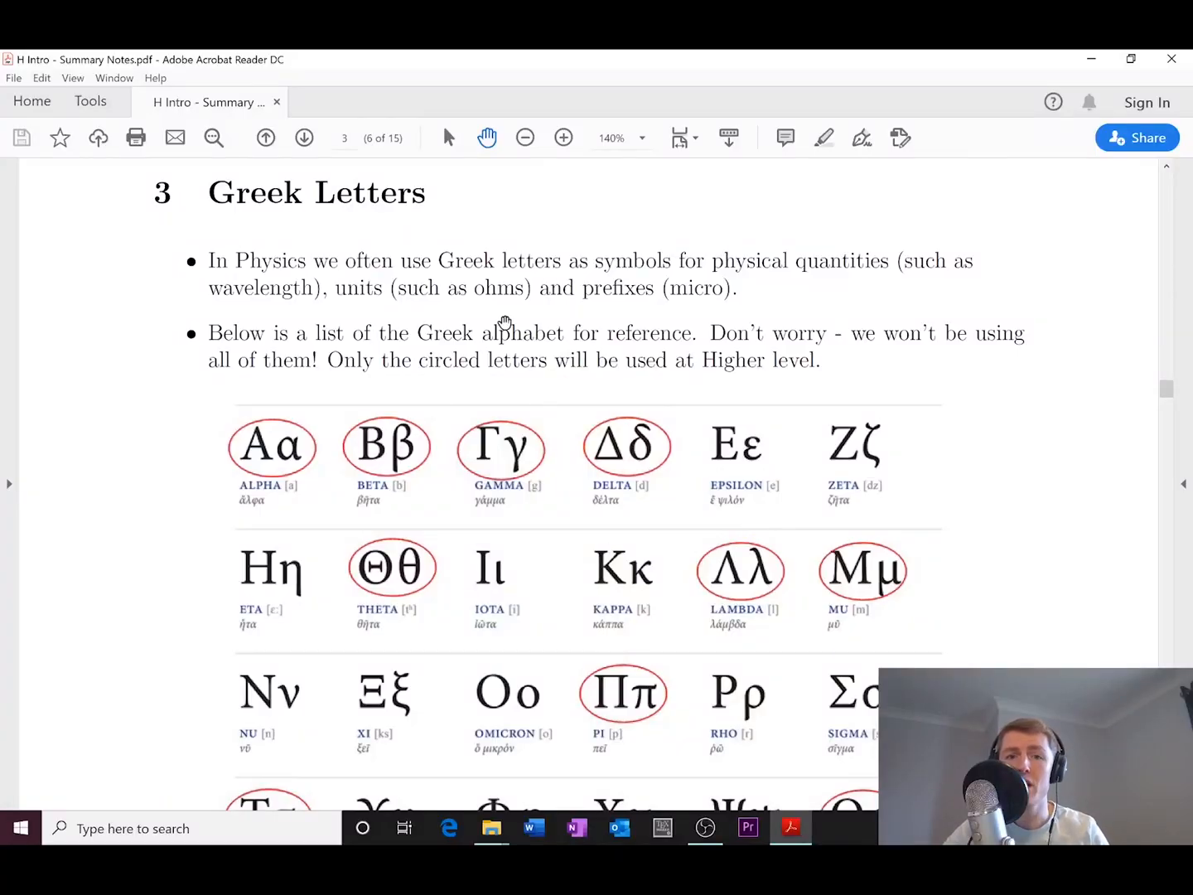
pyautogui.scroll(-3)
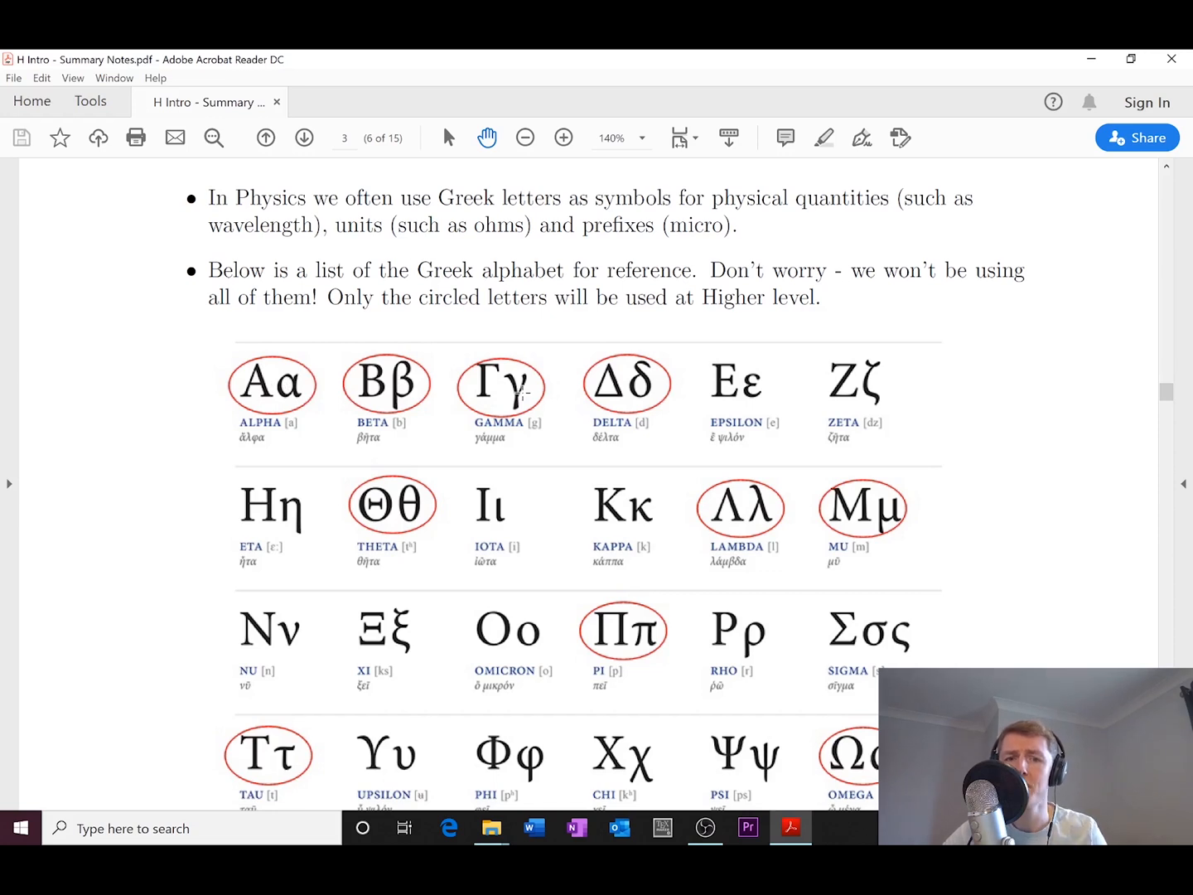
pyautogui.moveTo(617, 371)
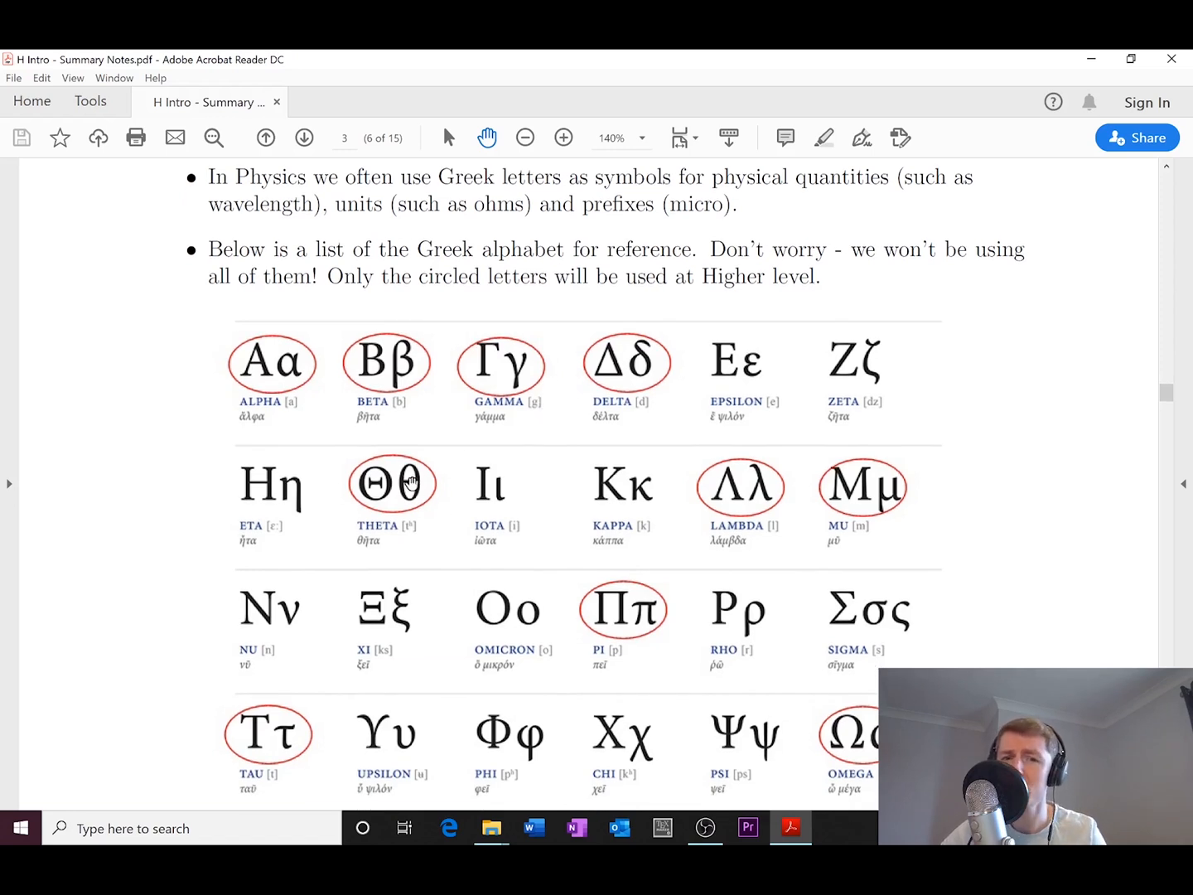
pyautogui.moveTo(779, 484)
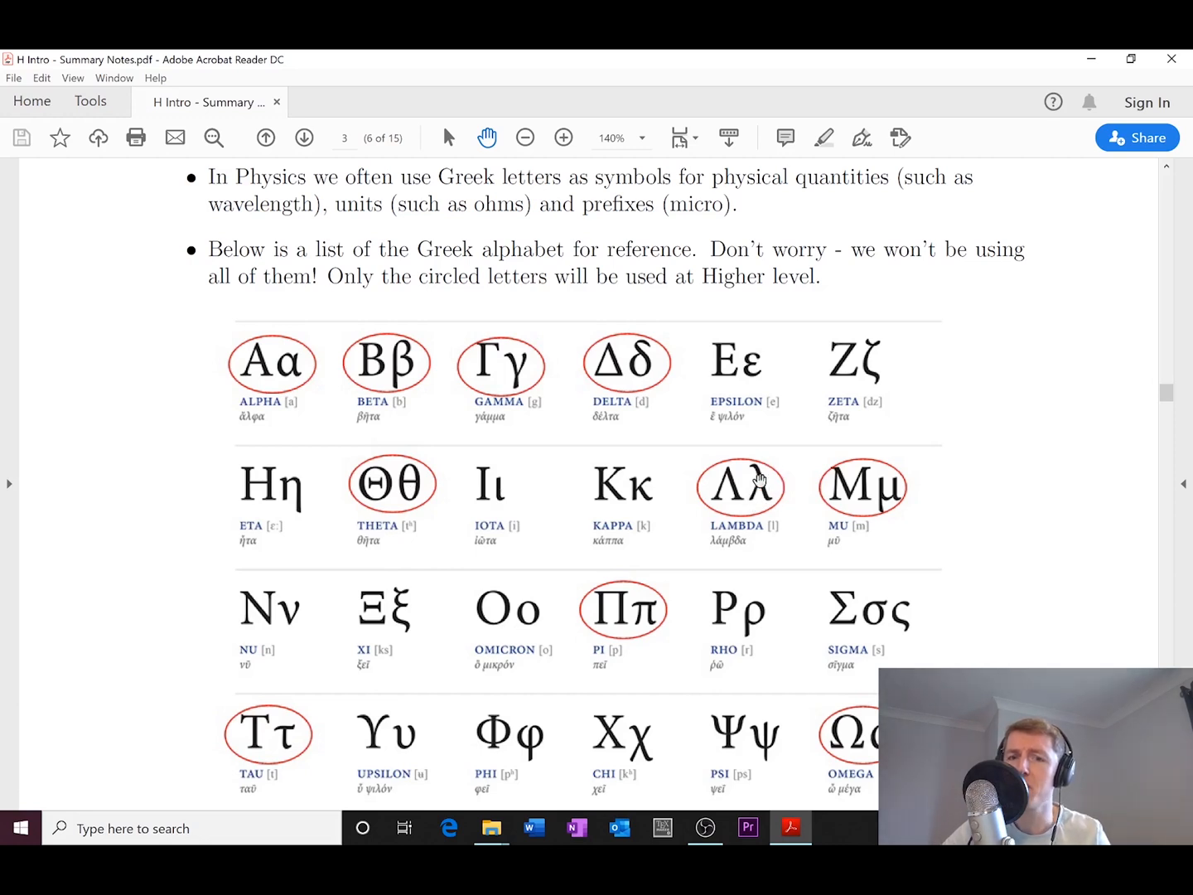
pyautogui.moveTo(878, 474)
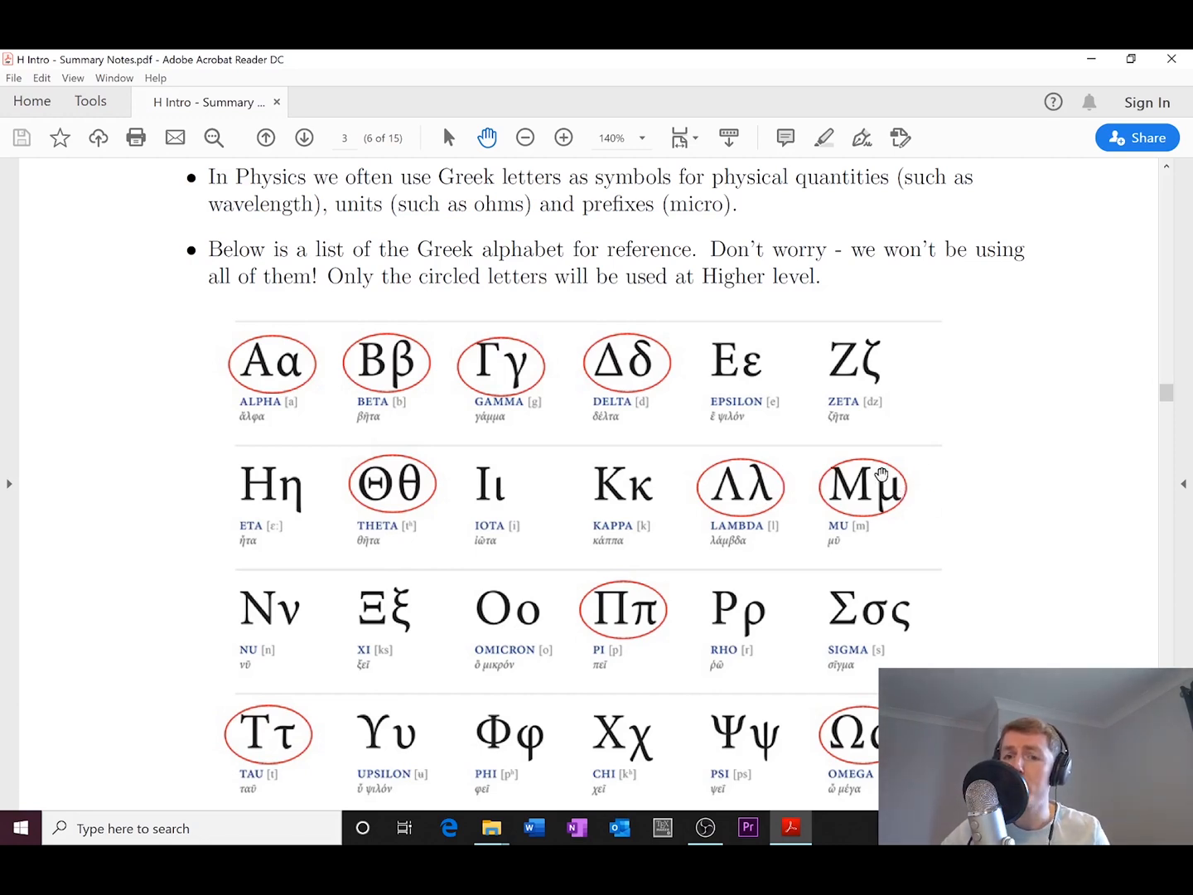
pyautogui.moveTo(914, 509)
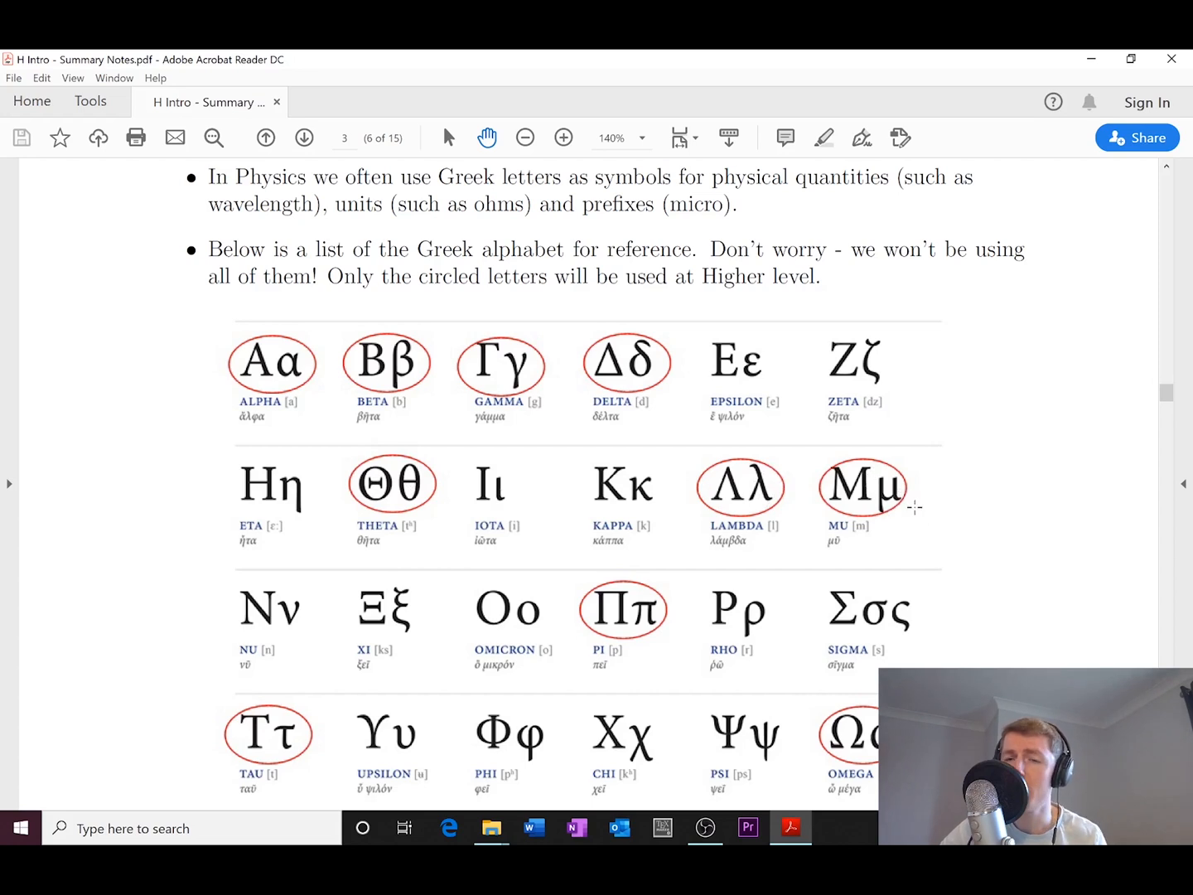
pyautogui.moveTo(908, 503)
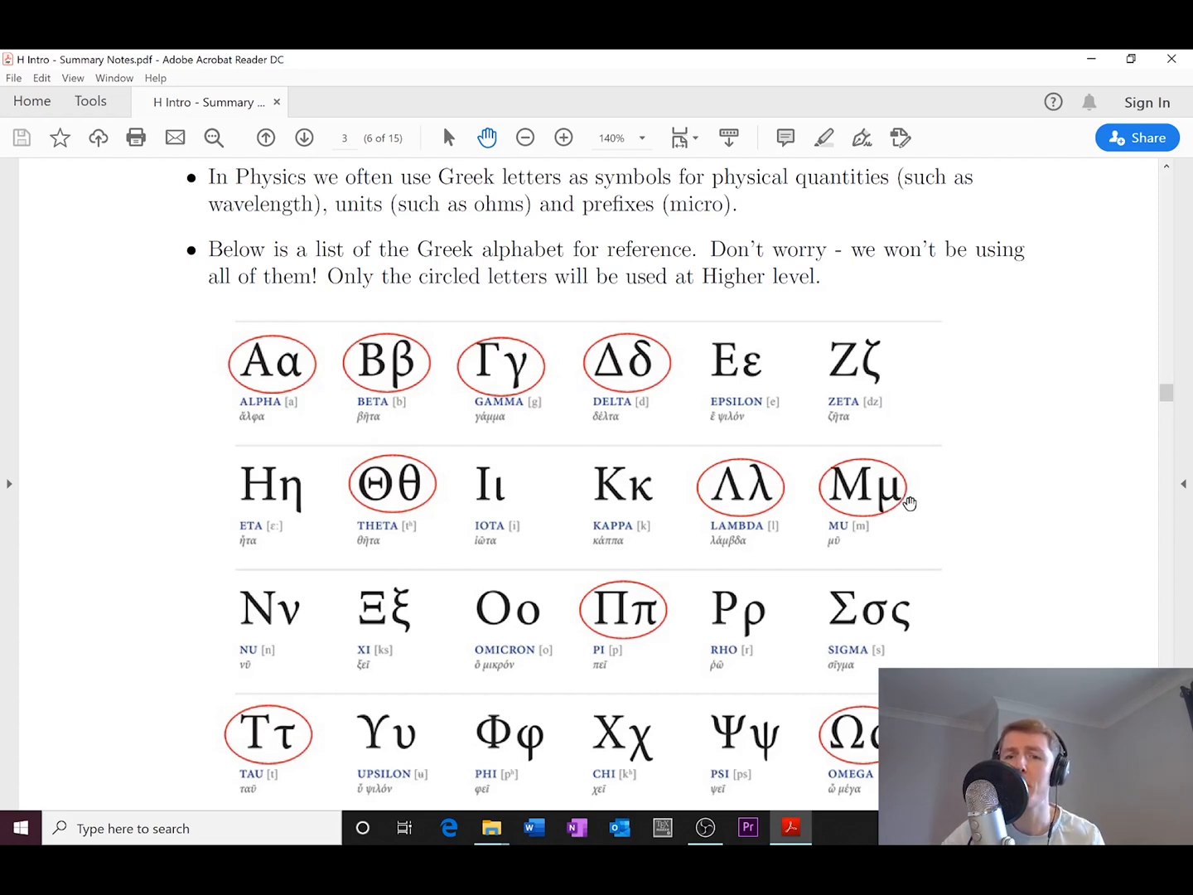
pyautogui.moveTo(908, 497)
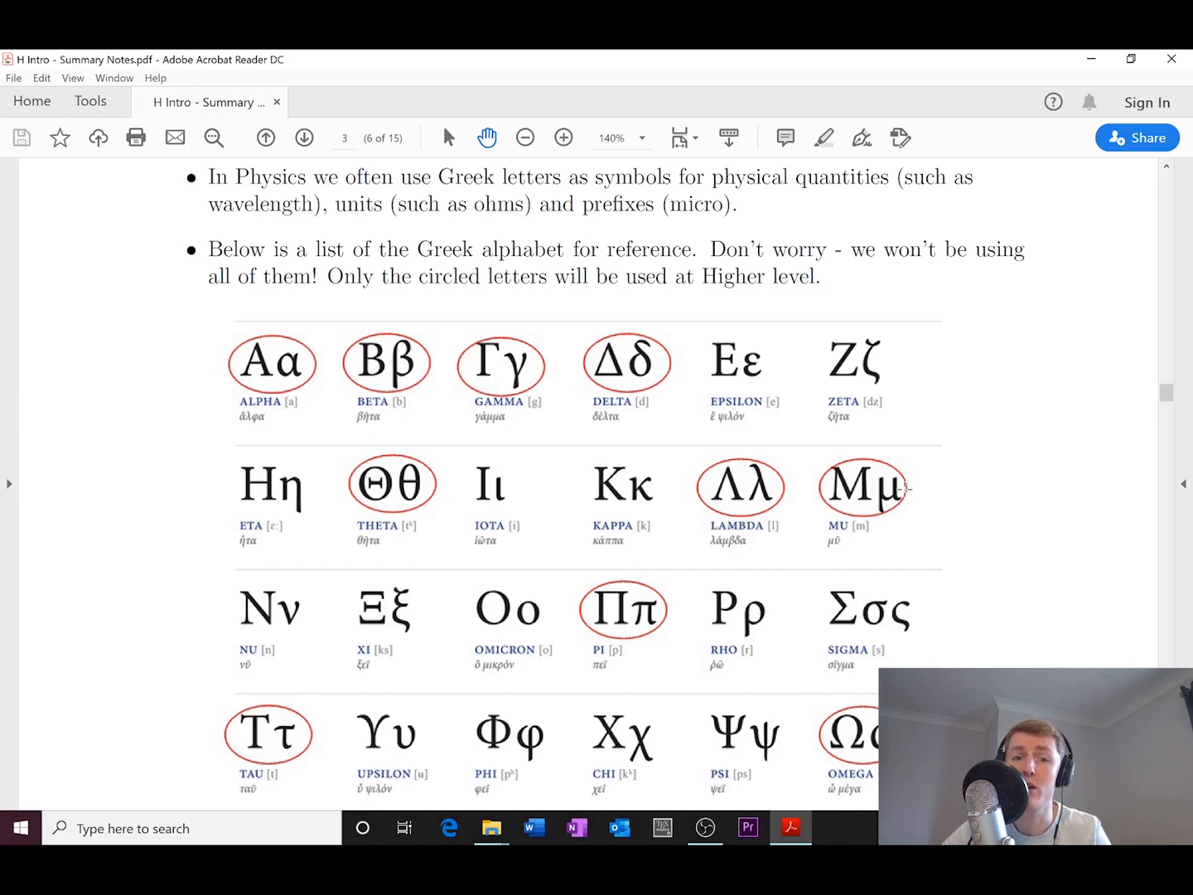
pyautogui.scroll(-3)
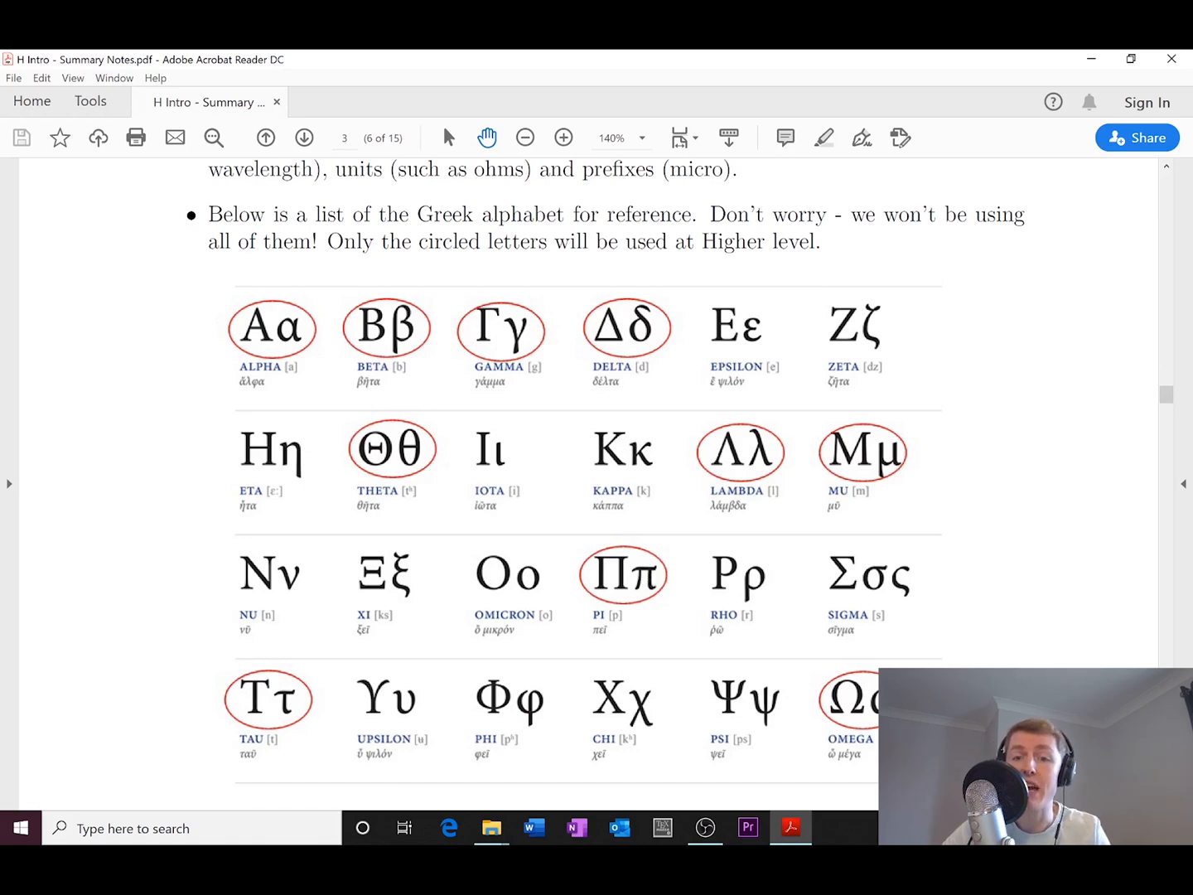
pyautogui.moveTo(854, 676)
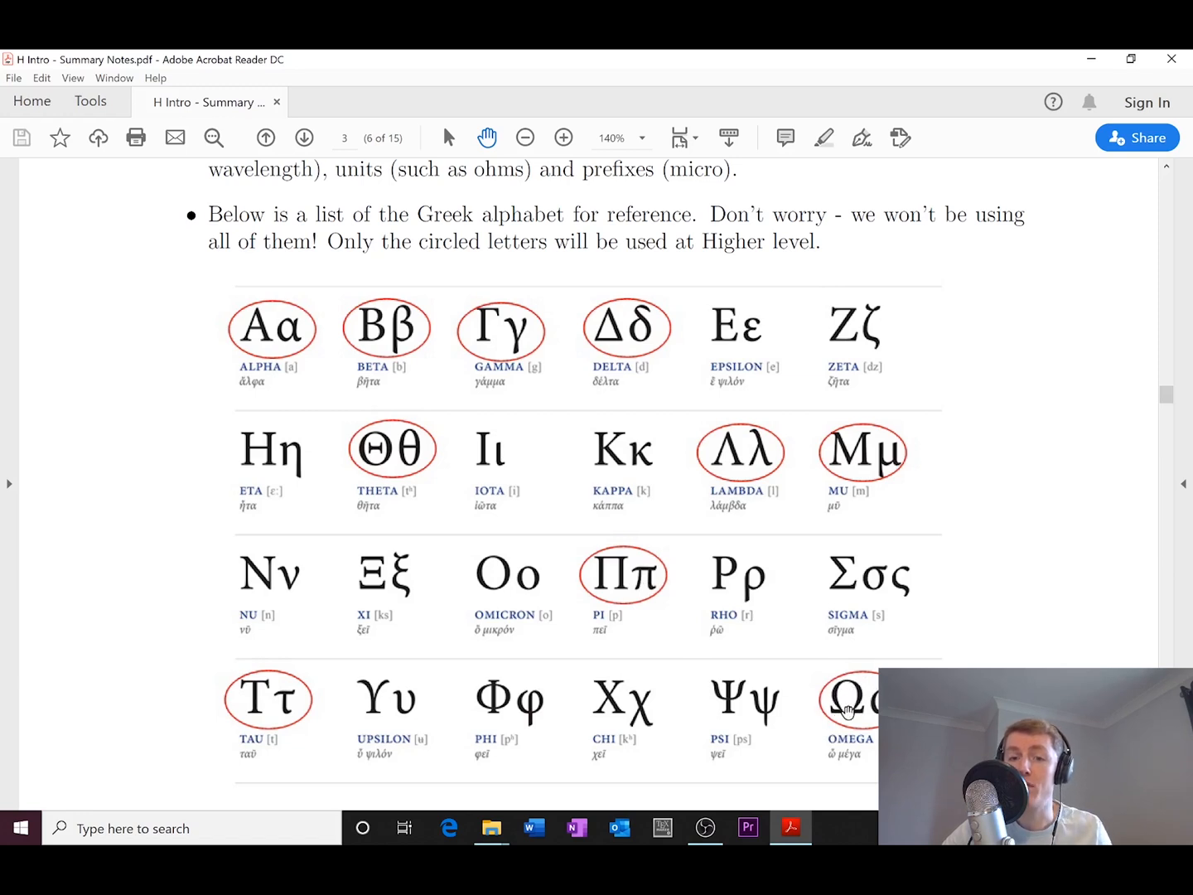
pyautogui.moveTo(854, 681)
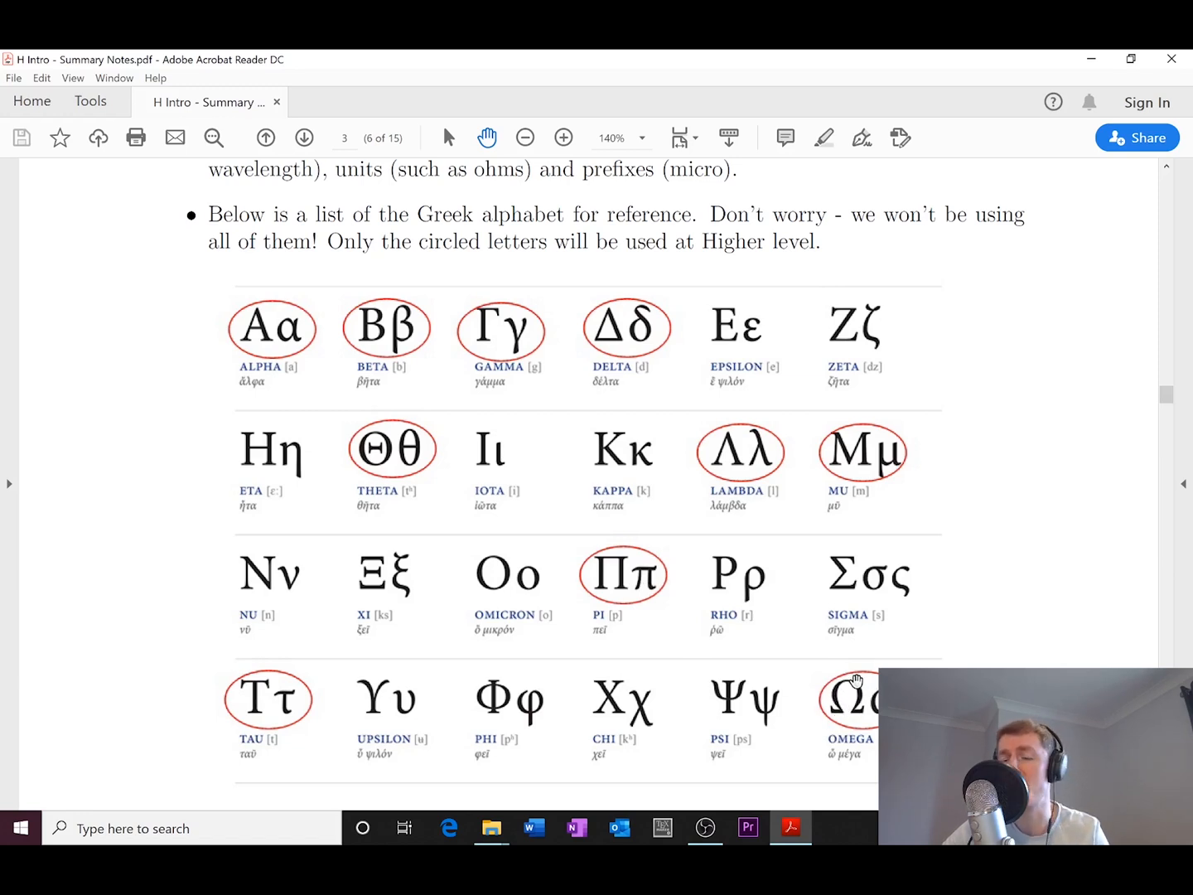
pyautogui.moveTo(646, 340)
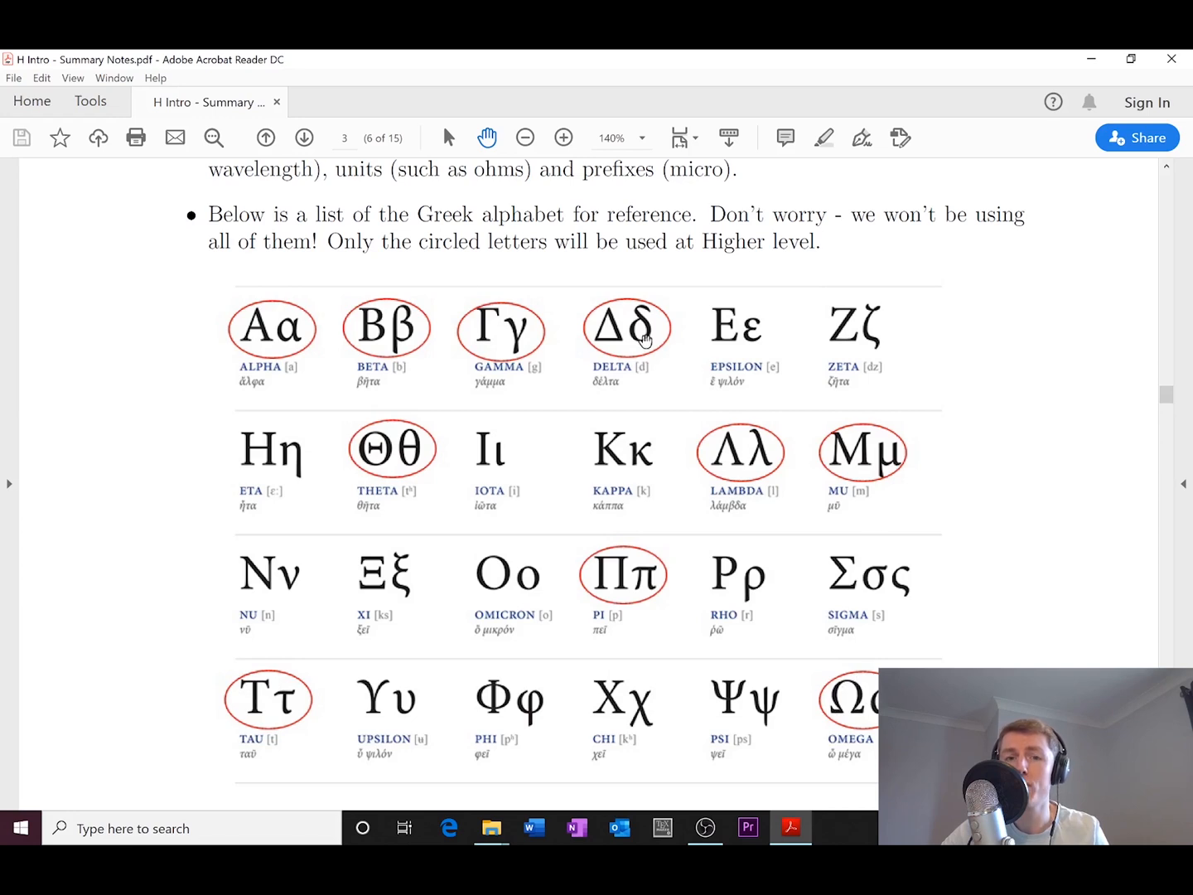
pyautogui.moveTo(644, 339)
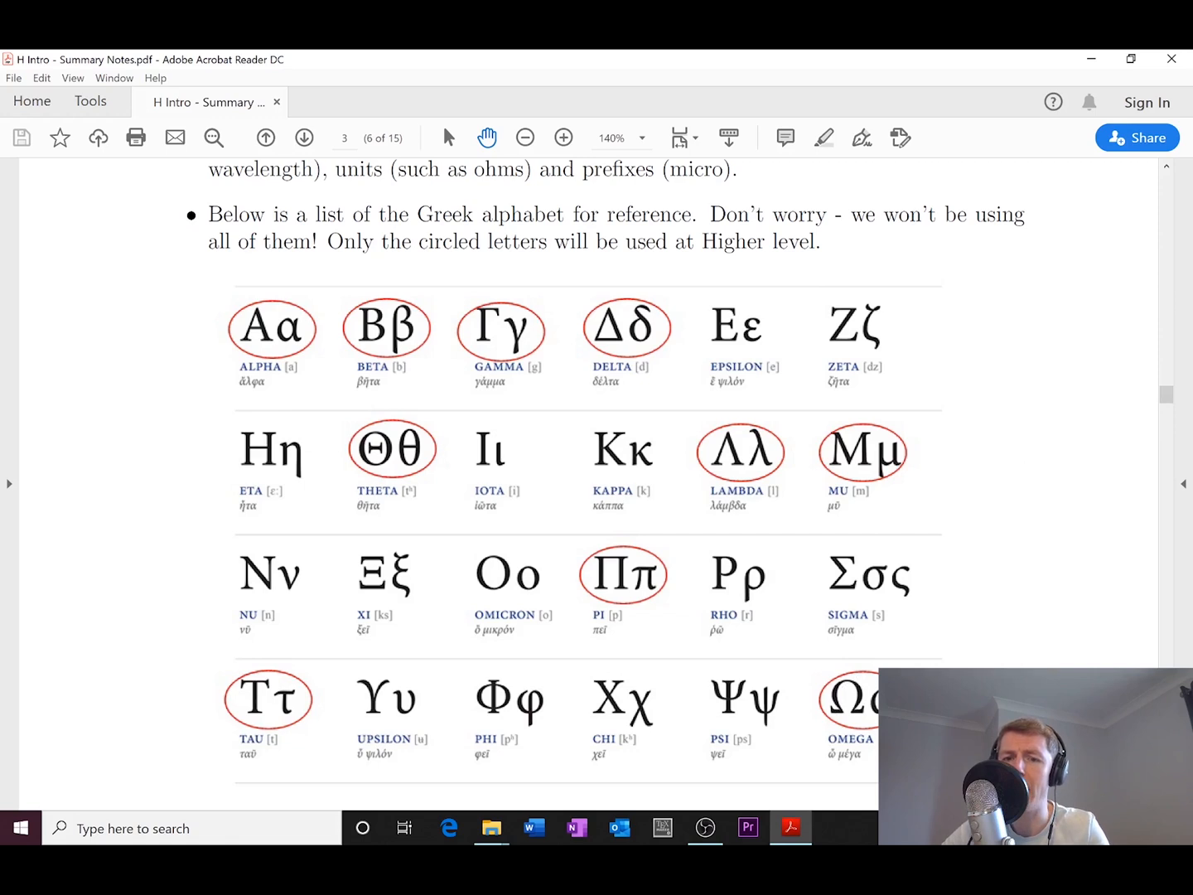
pyautogui.moveTo(253, 654)
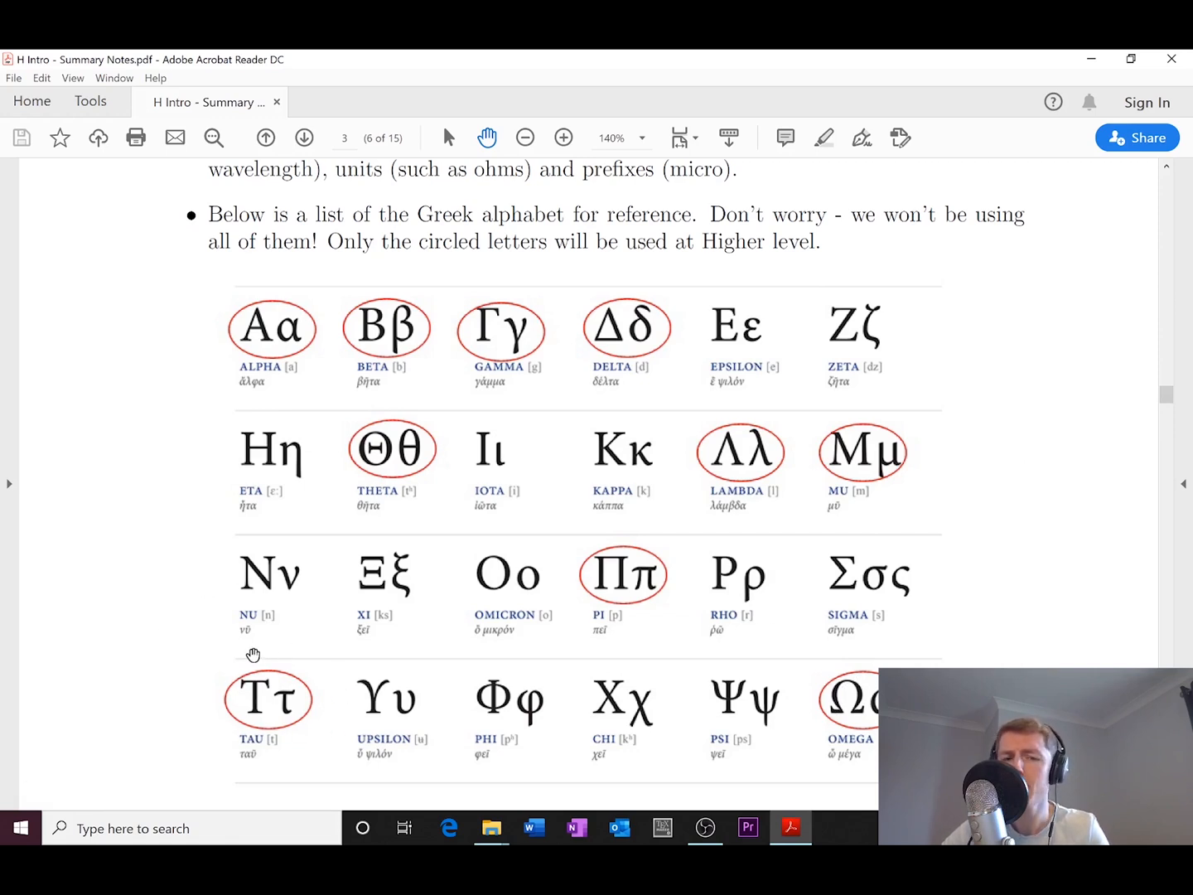
pyautogui.moveTo(296, 676)
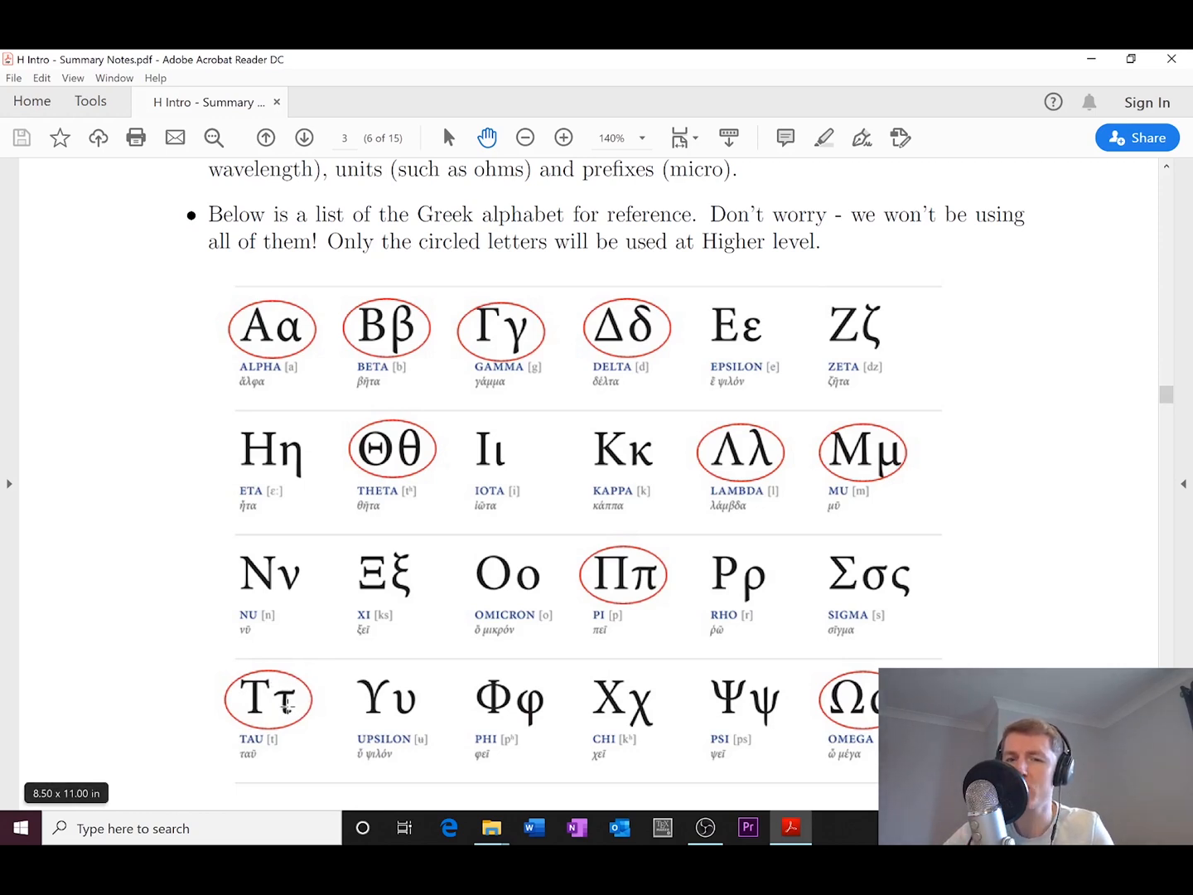
pyautogui.moveTo(993, 616)
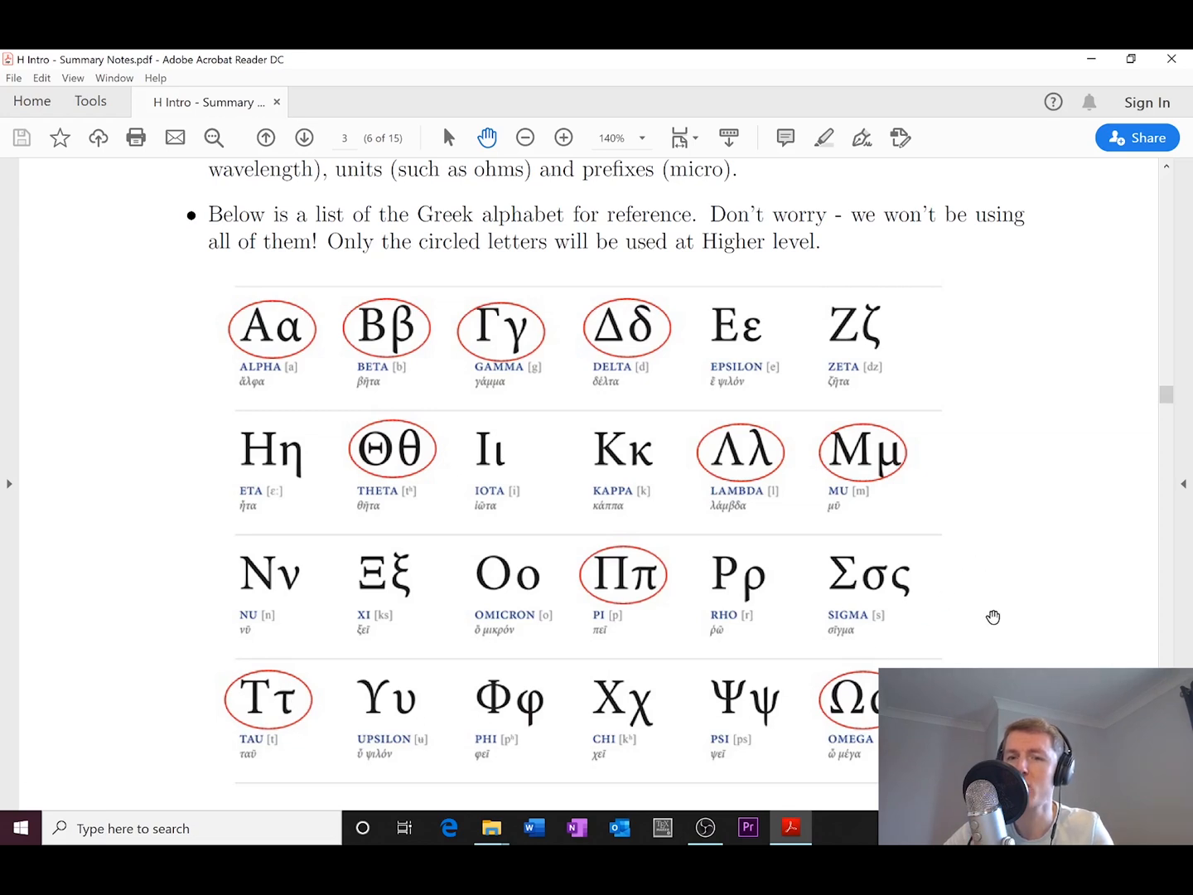
pyautogui.moveTo(816, 580)
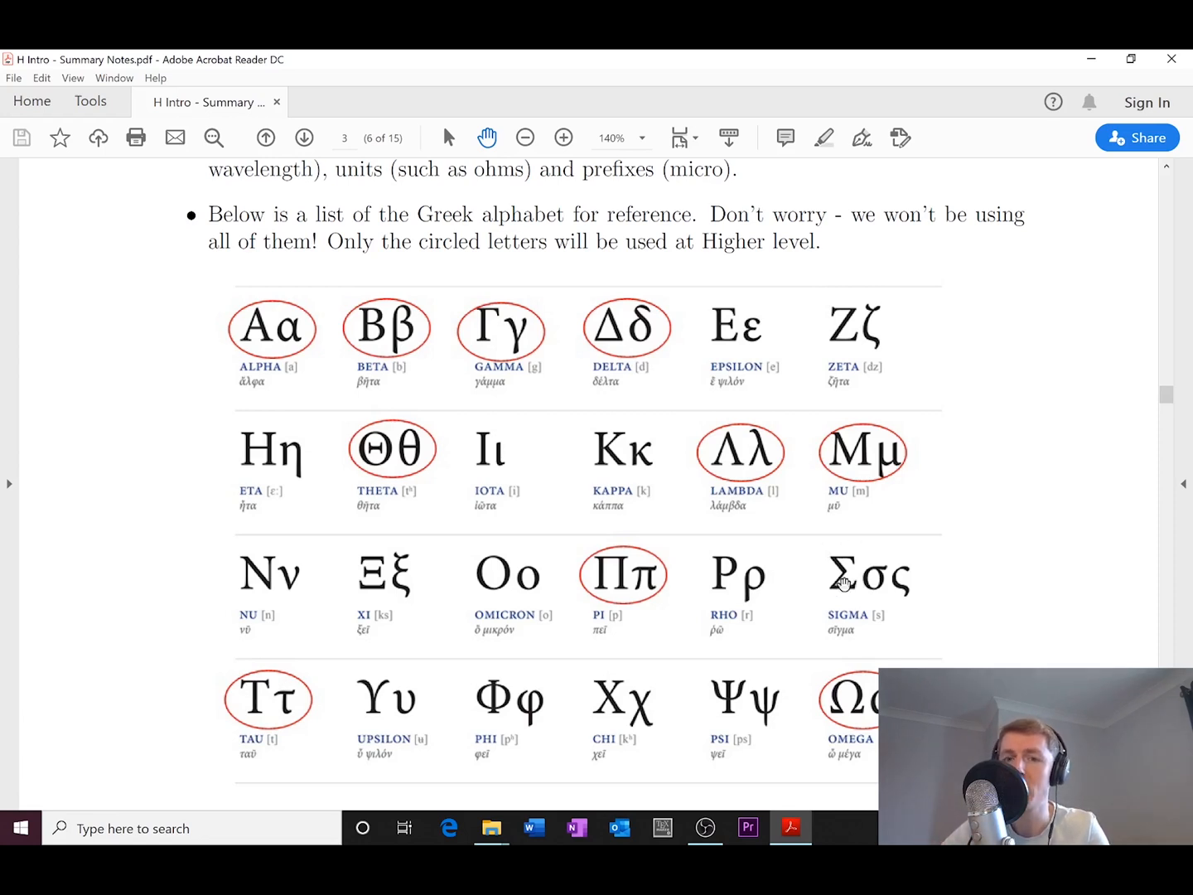
pyautogui.moveTo(862, 612)
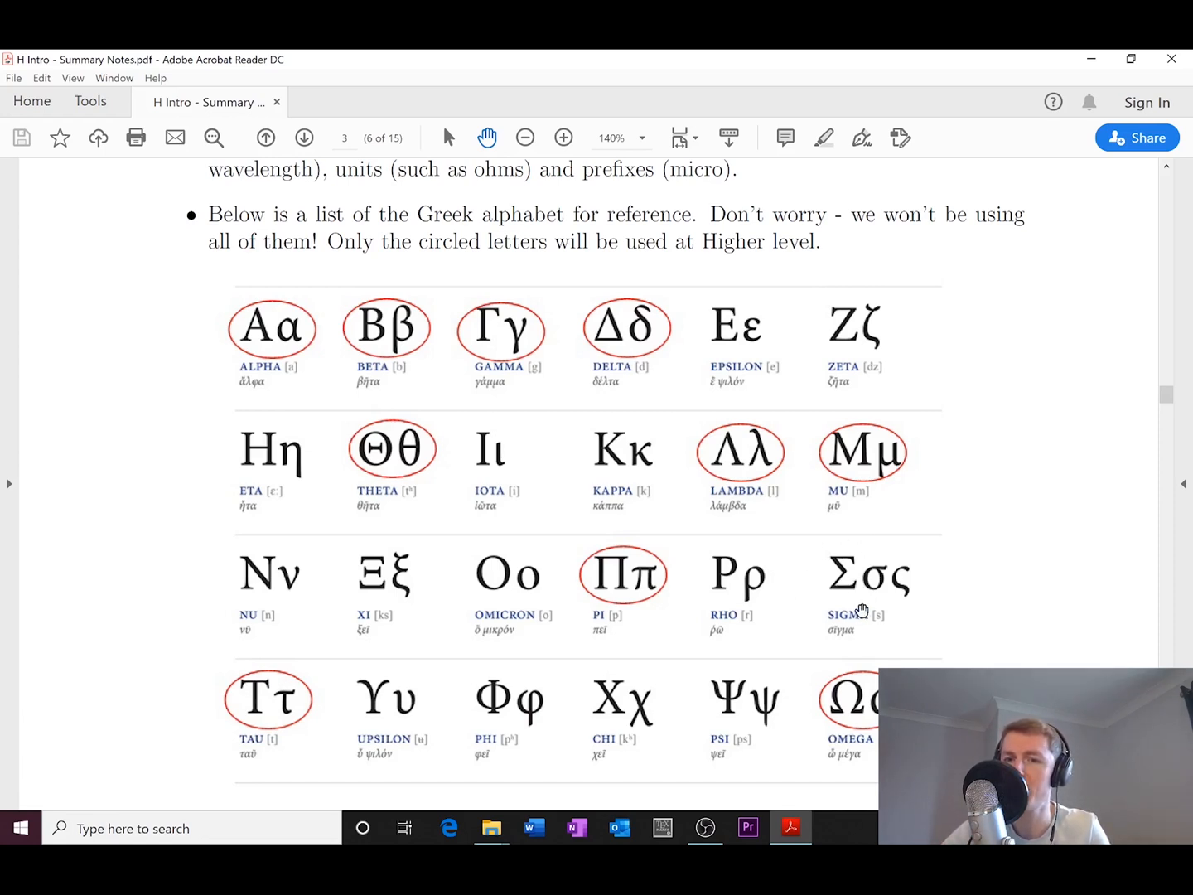